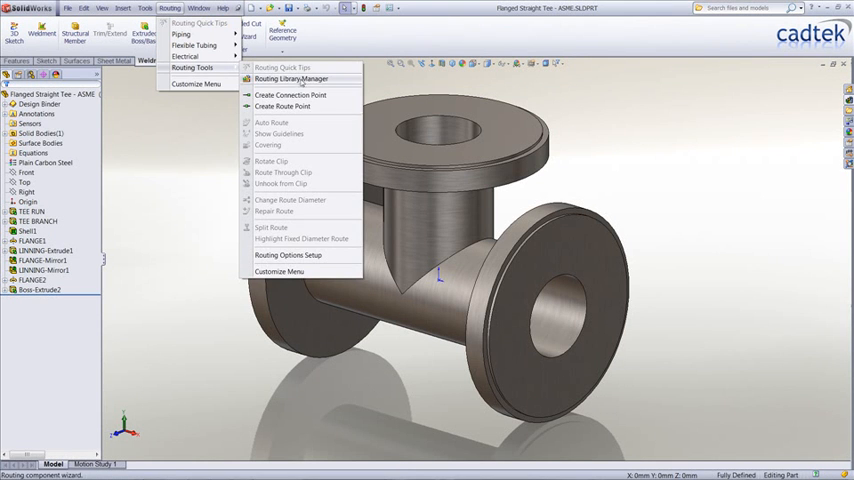
# Launch the Routing Library Manager from the Routing Tools menu
pyautogui.click(302, 76)
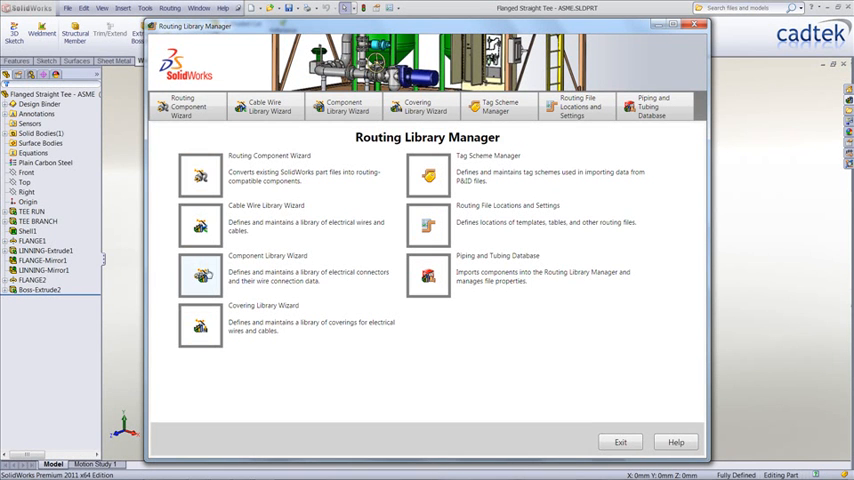
# Start the Routing Component Wizard for Piping and choose Tee as the component type
pyautogui.click(200, 176)
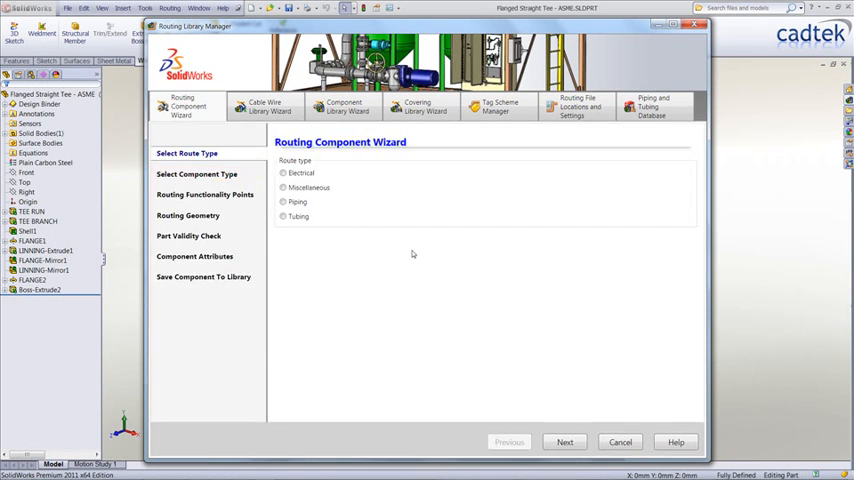
pyautogui.click(284, 200)
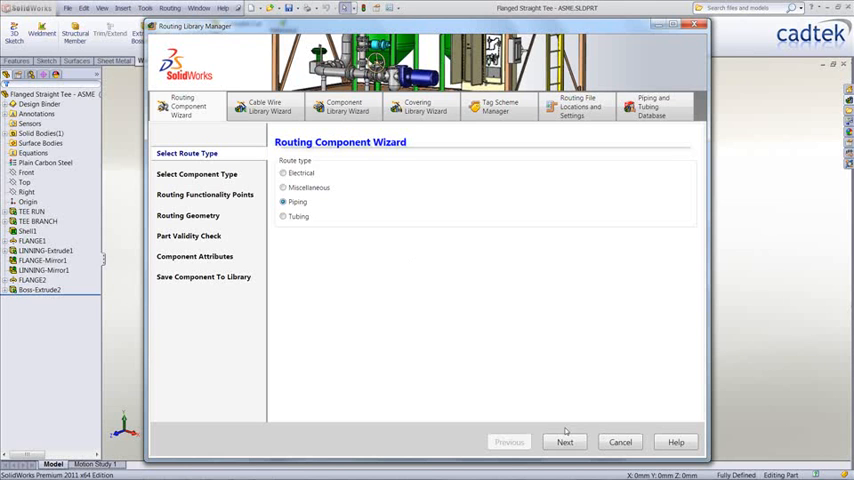
pyautogui.click(568, 440)
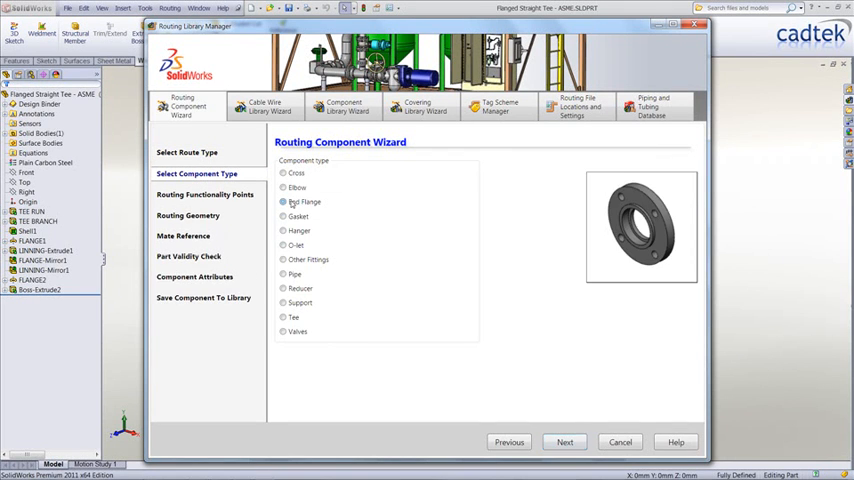
pyautogui.click(284, 230)
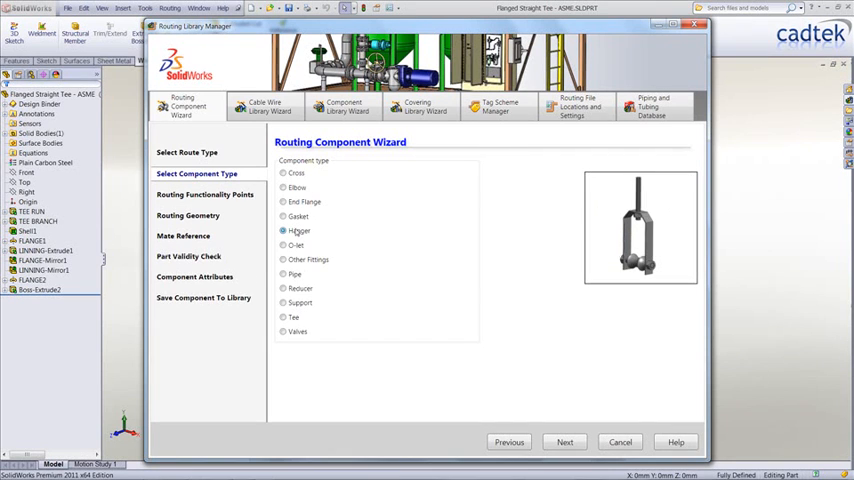
pyautogui.click(284, 260)
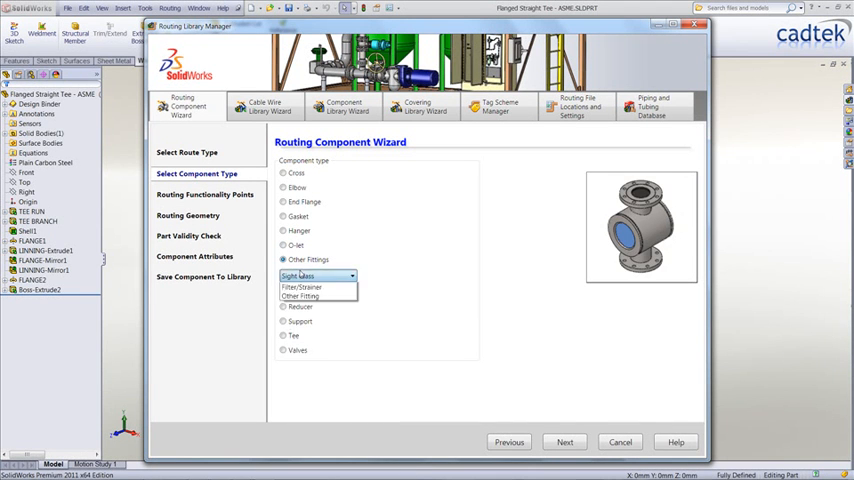
pyautogui.click(302, 288)
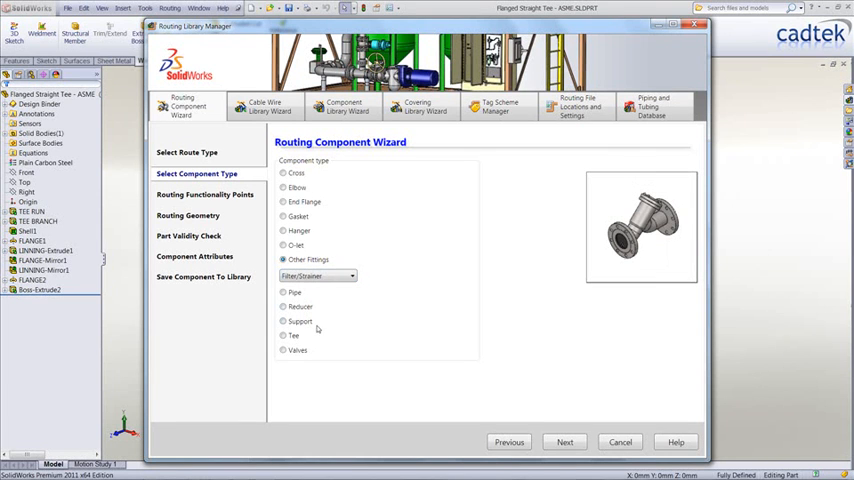
pyautogui.click(284, 316)
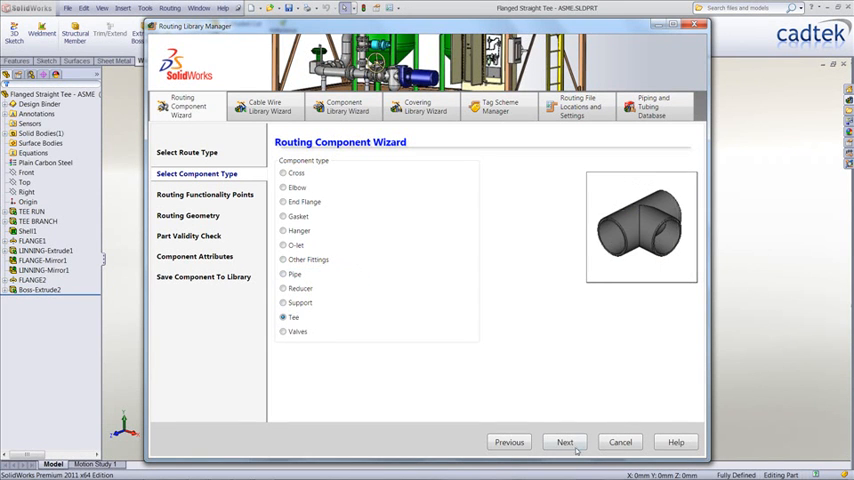
# Confirm the tee's route point and return to the library manager overview
pyautogui.click(566, 440)
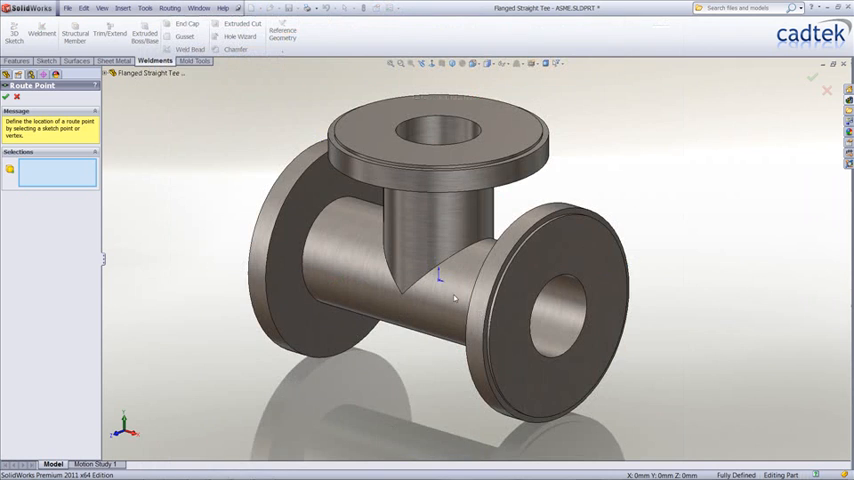
pyautogui.click(440, 278)
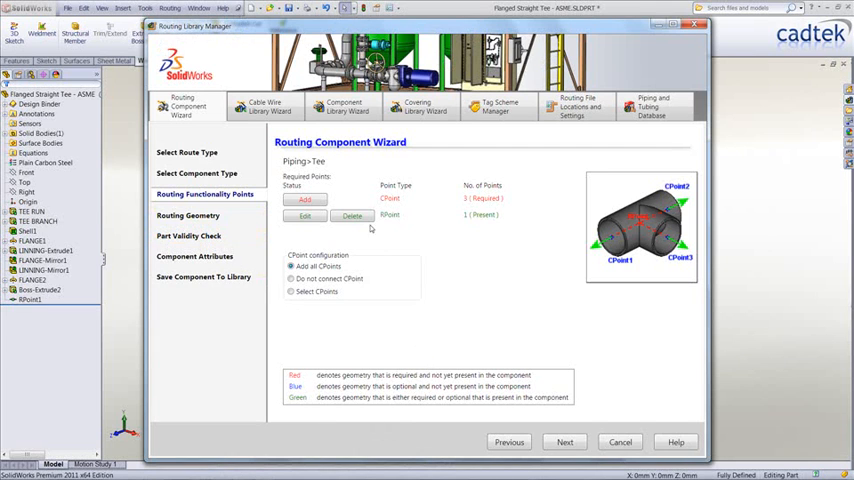
pyautogui.click(618, 440)
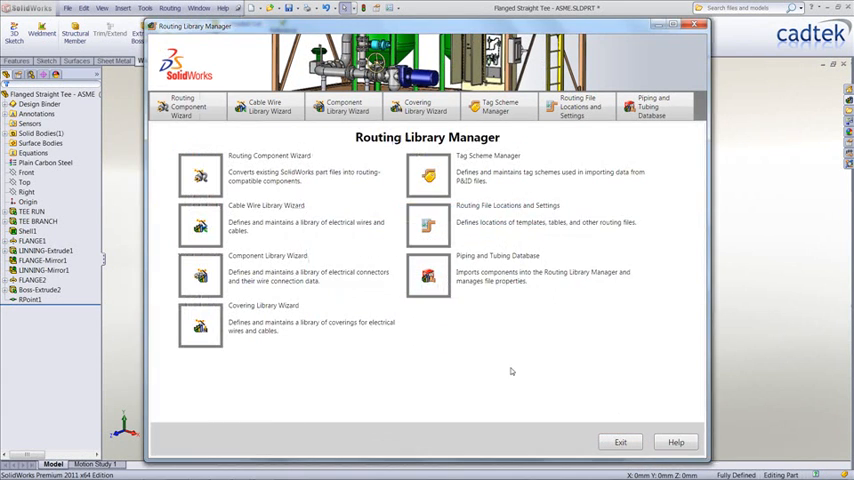
# Create a tag scheme named 'New' for pipes with size range 6-40
pyautogui.click(496, 108)
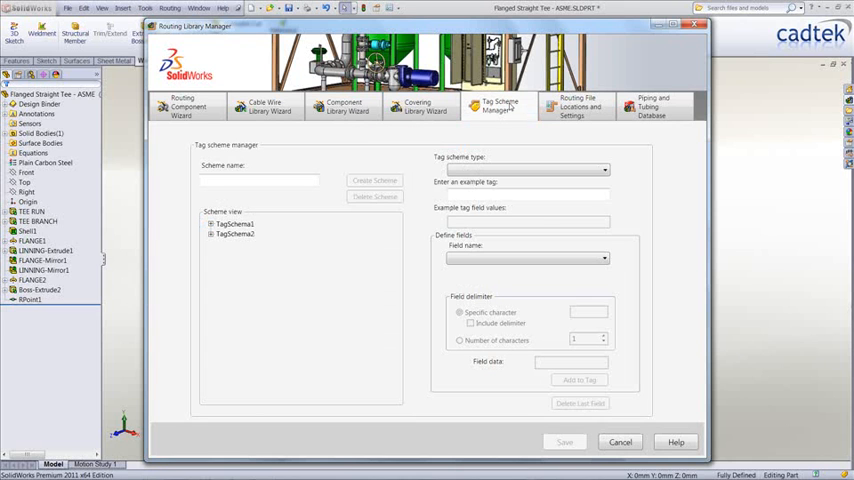
pyautogui.click(258, 180)
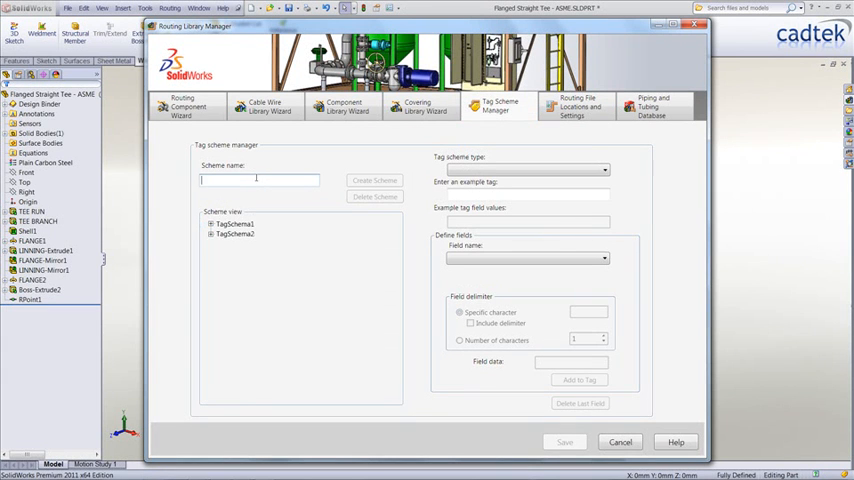
pyautogui.write('New')
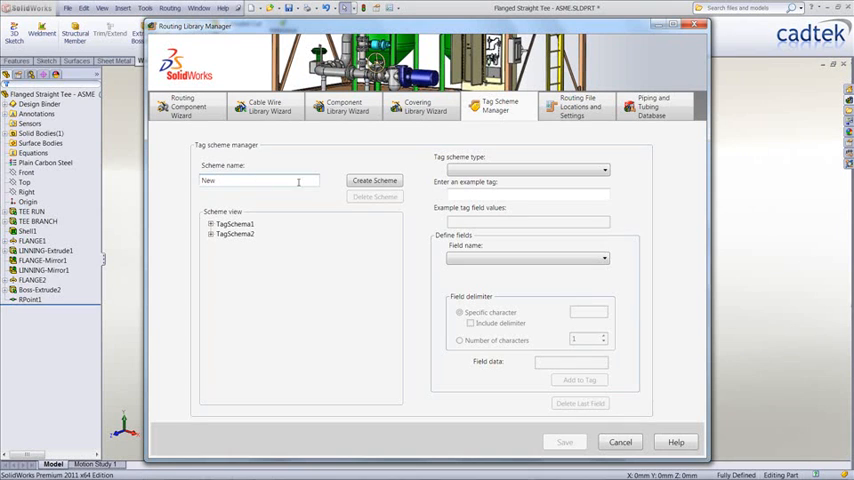
pyautogui.click(372, 180)
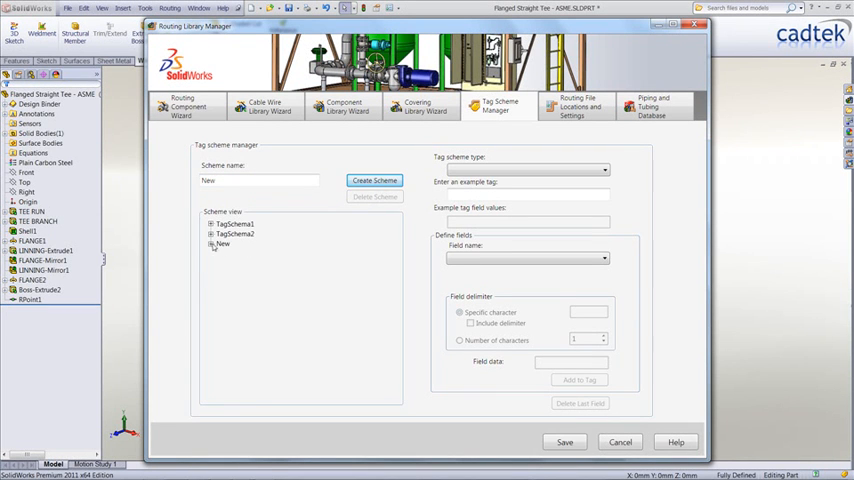
pyautogui.click(212, 244)
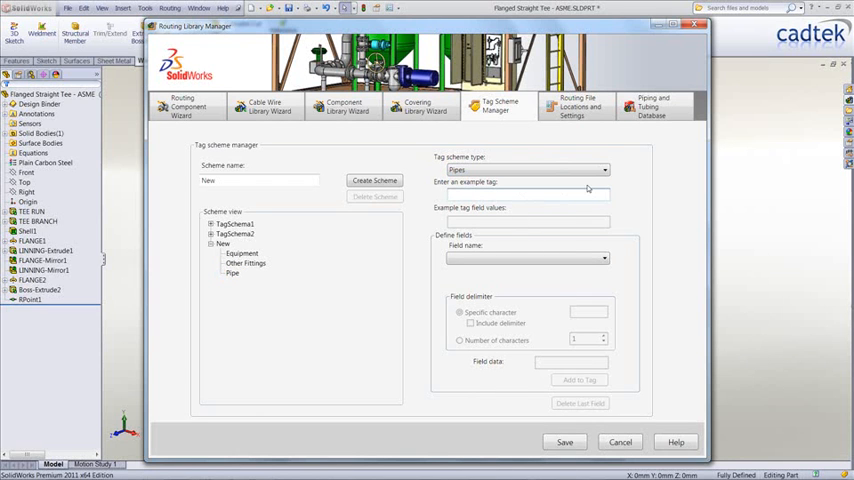
pyautogui.write('6-40-SS')
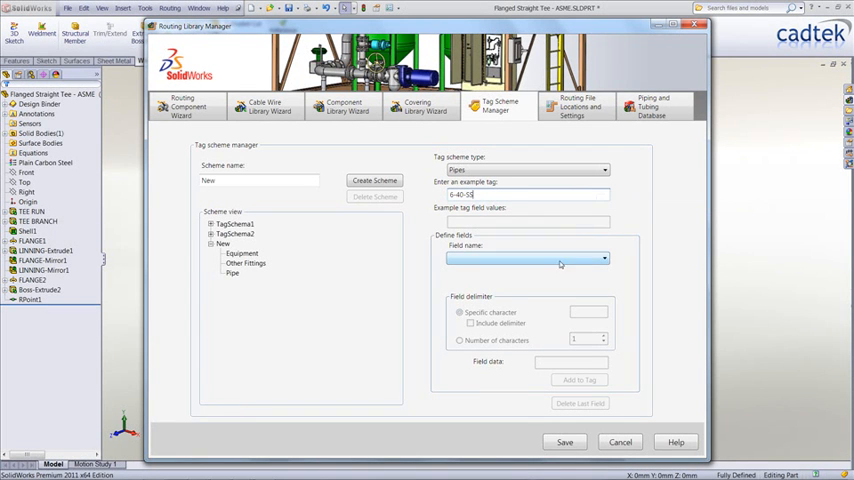
# Add Size, Specification and a custom Material field to the tag key
pyautogui.click(524, 258)
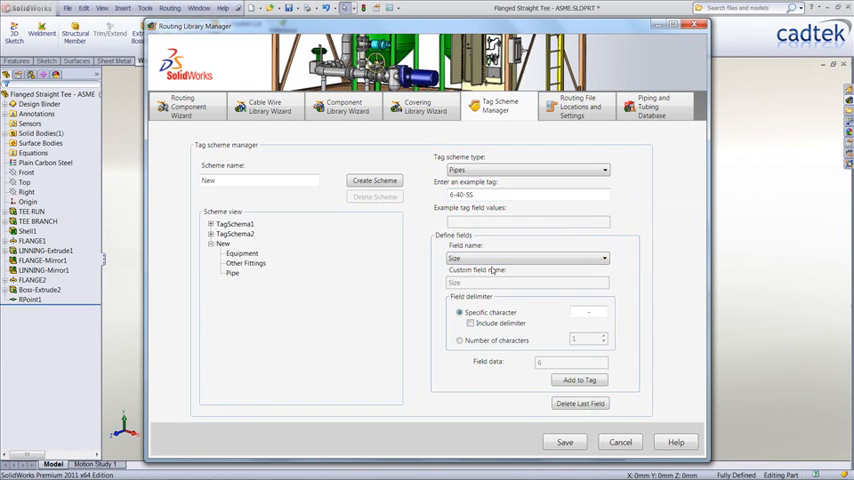
pyautogui.click(578, 380)
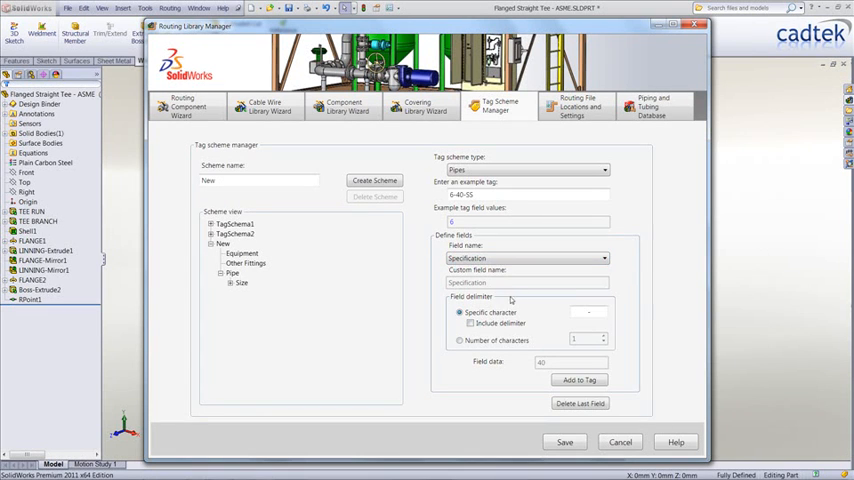
pyautogui.click(580, 380)
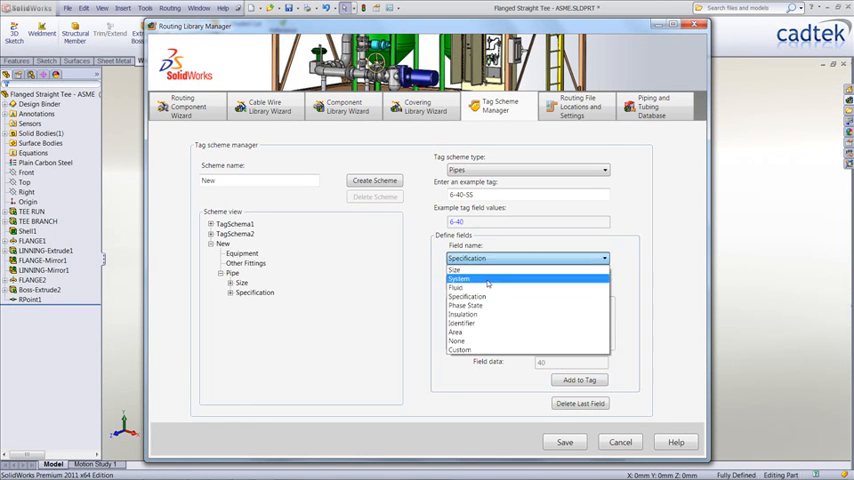
pyautogui.click(462, 352)
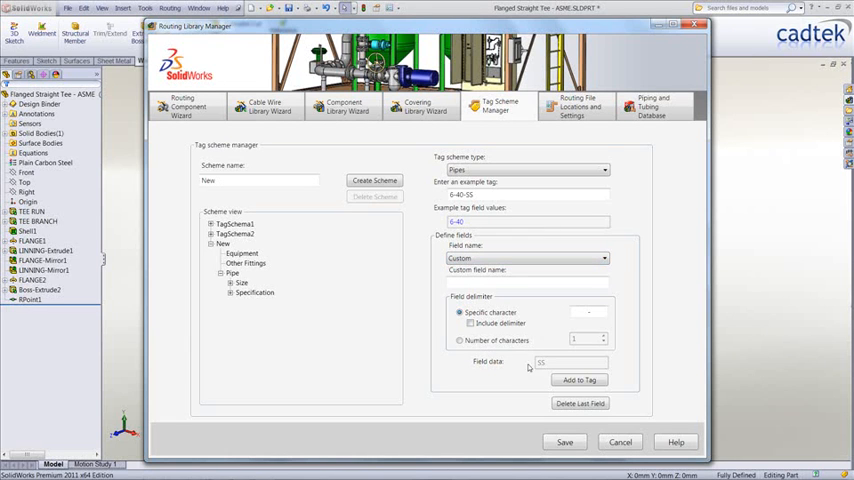
pyautogui.write('M')
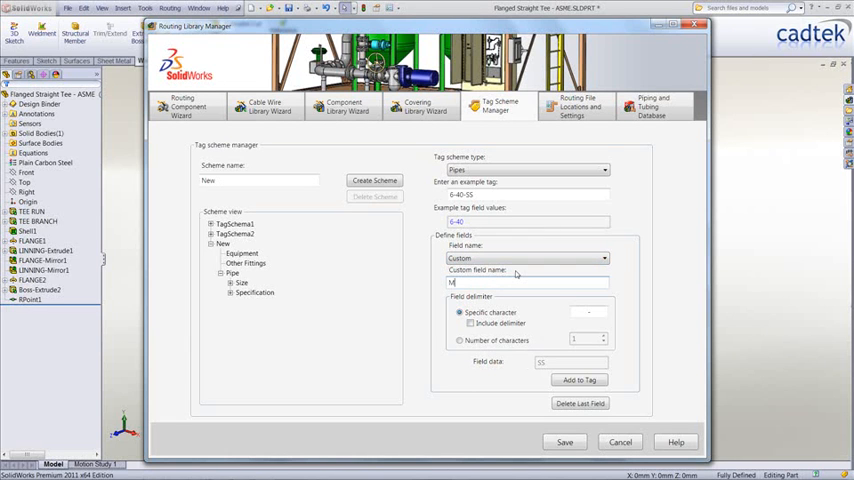
pyautogui.write('aterial')
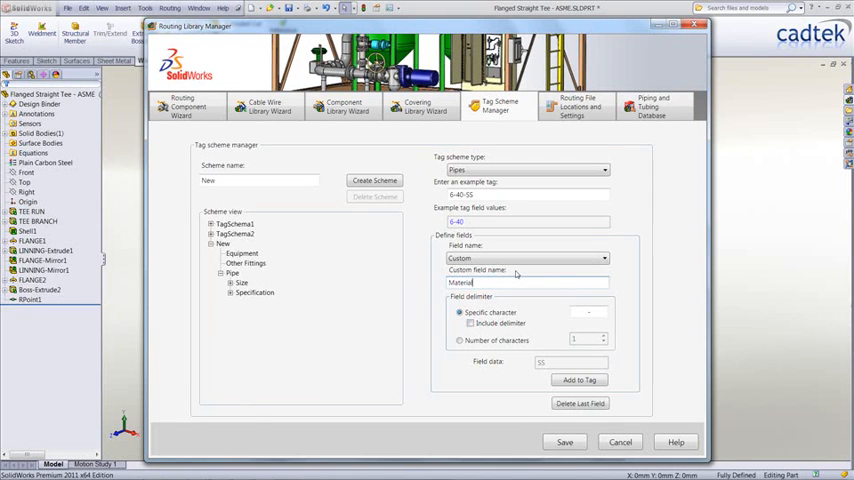
pyautogui.click(578, 380)
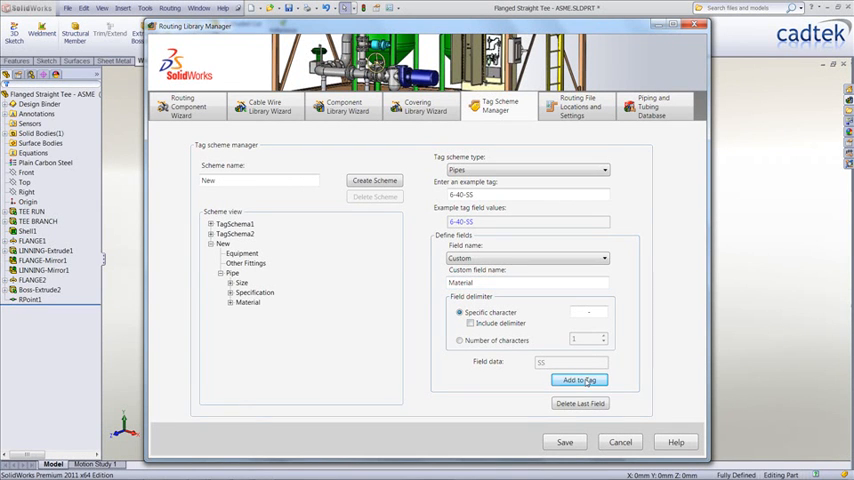
pyautogui.moveTo(580, 380)
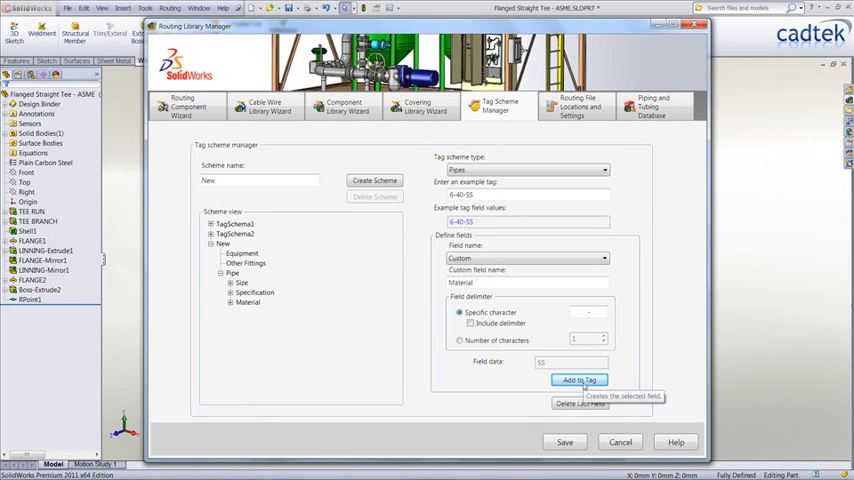
pyautogui.click(576, 380)
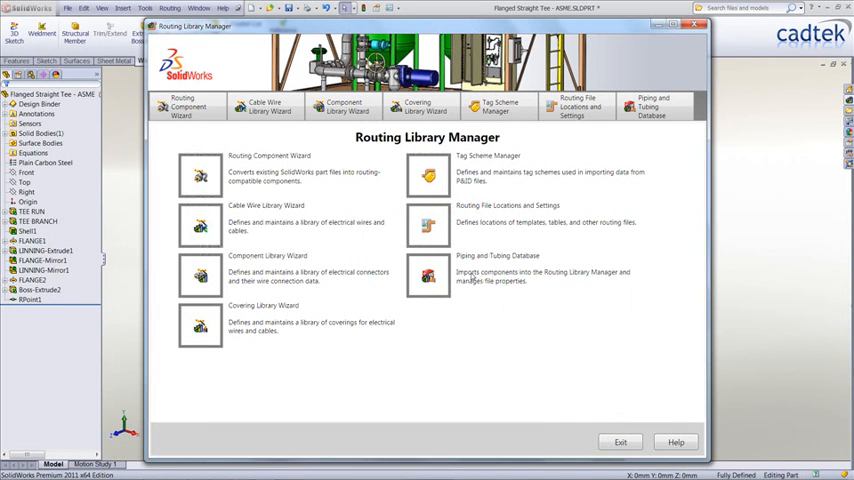
pyautogui.moveTo(584, 132)
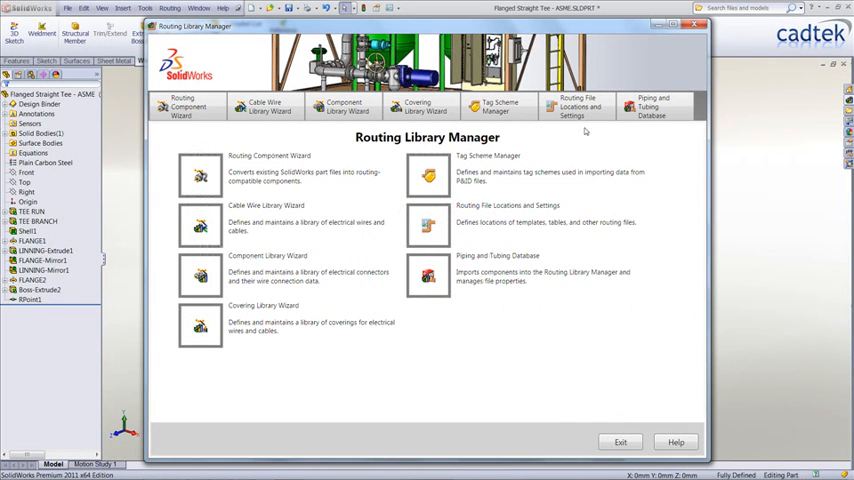
# Show the Routing File Locations and Settings page with library and template paths
pyautogui.click(582, 104)
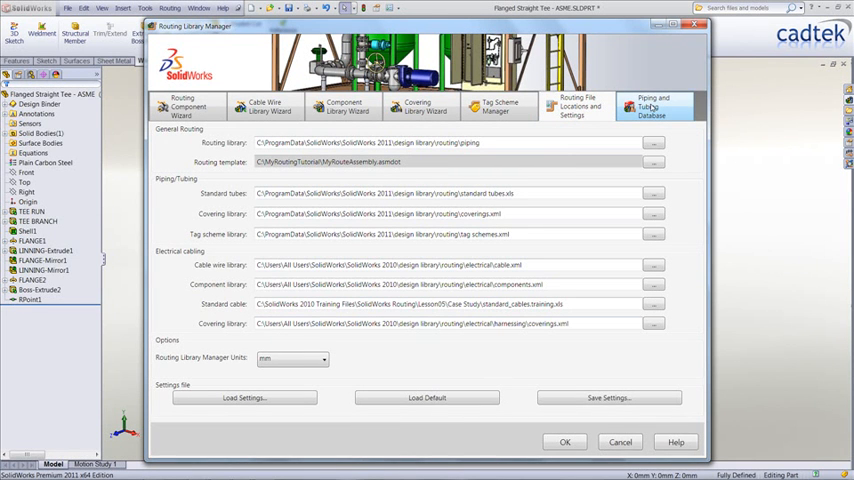
pyautogui.moveTo(668, 108)
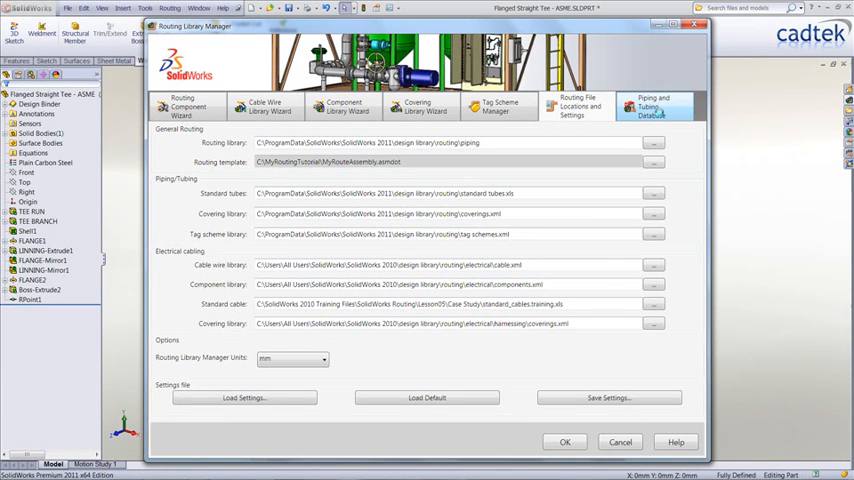
# Browse the Piping and Tubing Database subtypes and start importing routing component data
pyautogui.click(664, 108)
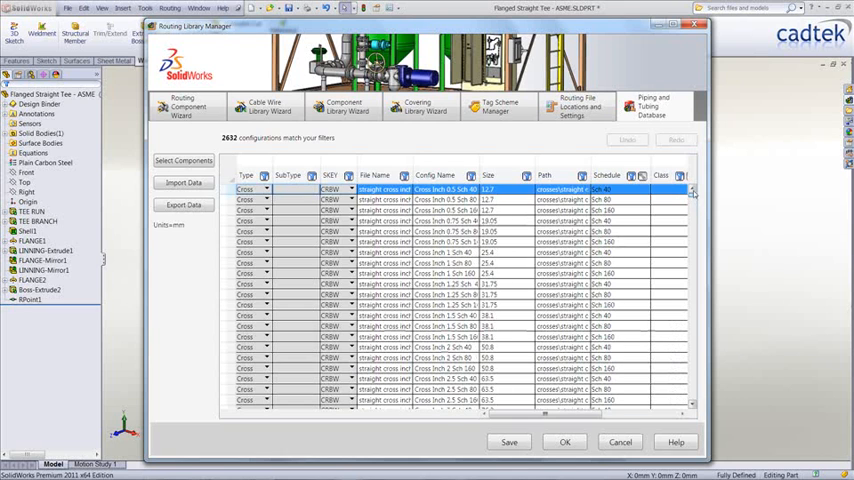
pyautogui.click(268, 188)
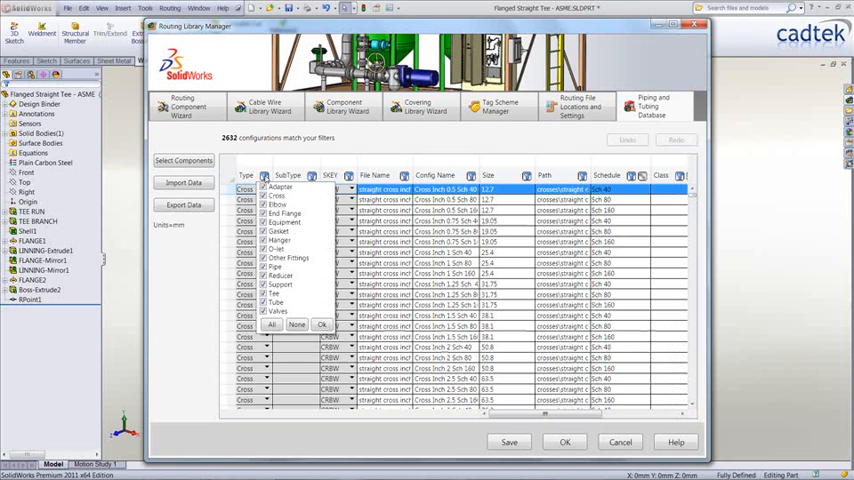
pyautogui.click(320, 324)
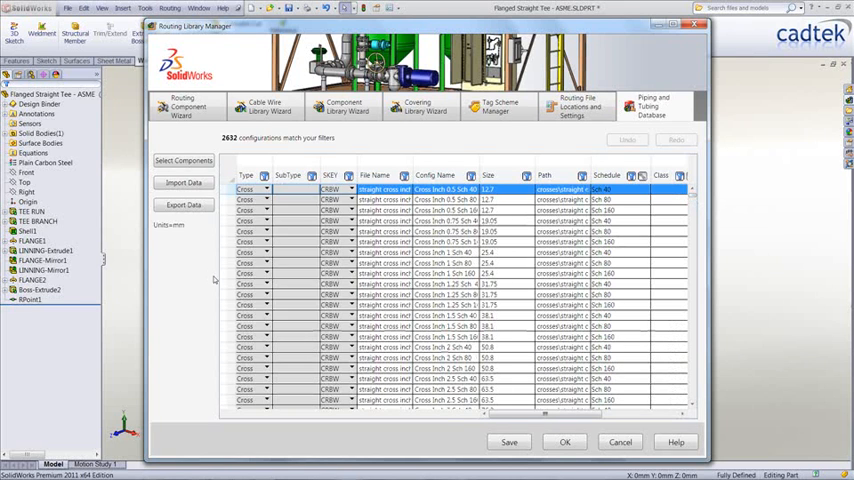
pyautogui.click(184, 182)
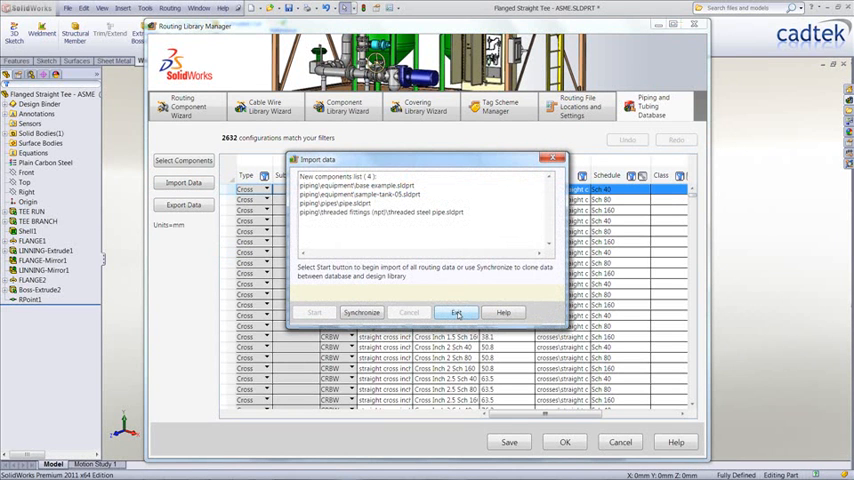
pyautogui.click(456, 312)
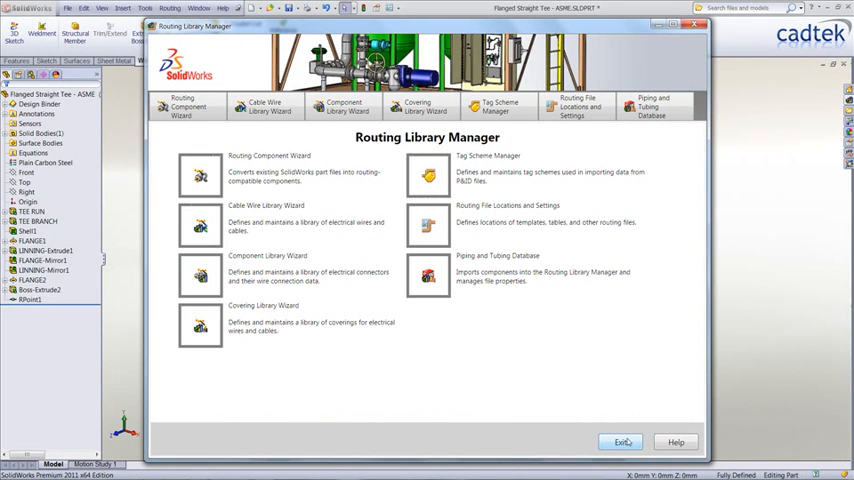
# Exit the library manager and browse the Design Library to the piping flanges
pyautogui.click(626, 440)
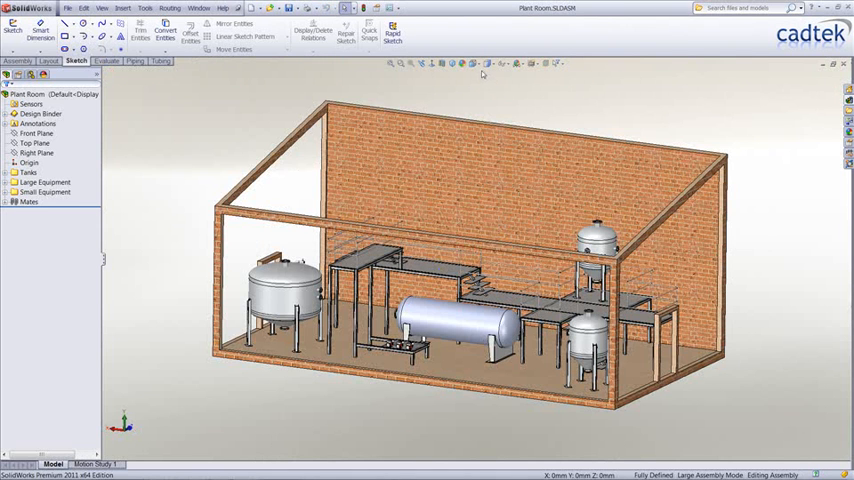
pyautogui.click(480, 64)
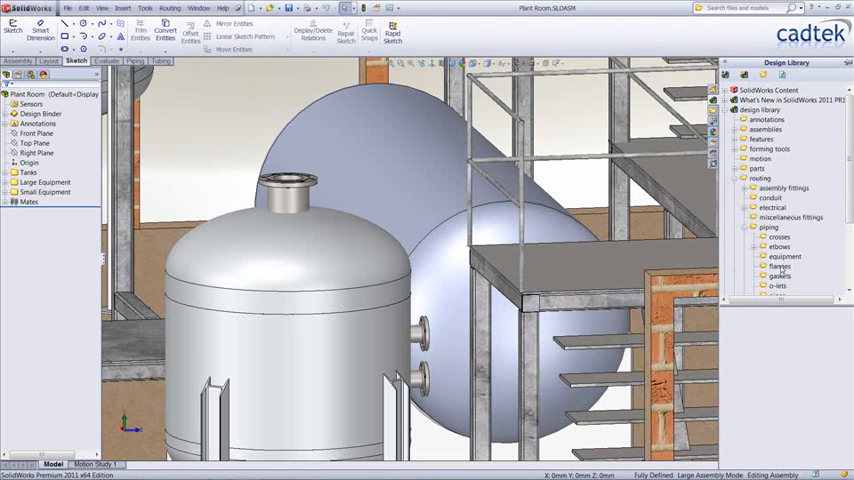
pyautogui.click(778, 268)
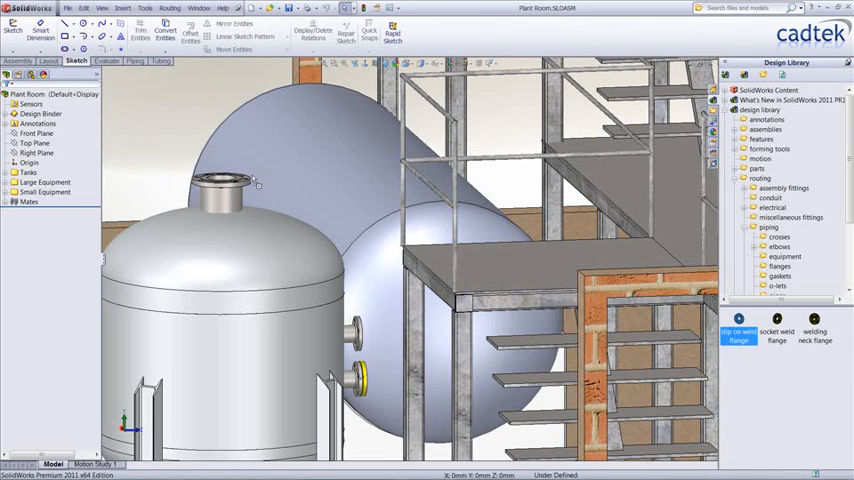
# Drop a slip-on weld flange on the vessel nozzle, confirm its configuration and accept the route properties
pyautogui.click(740, 332)
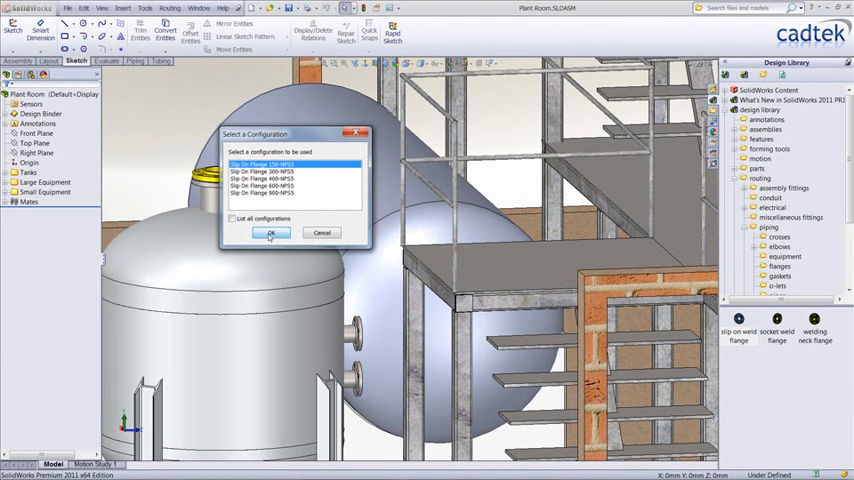
pyautogui.click(272, 232)
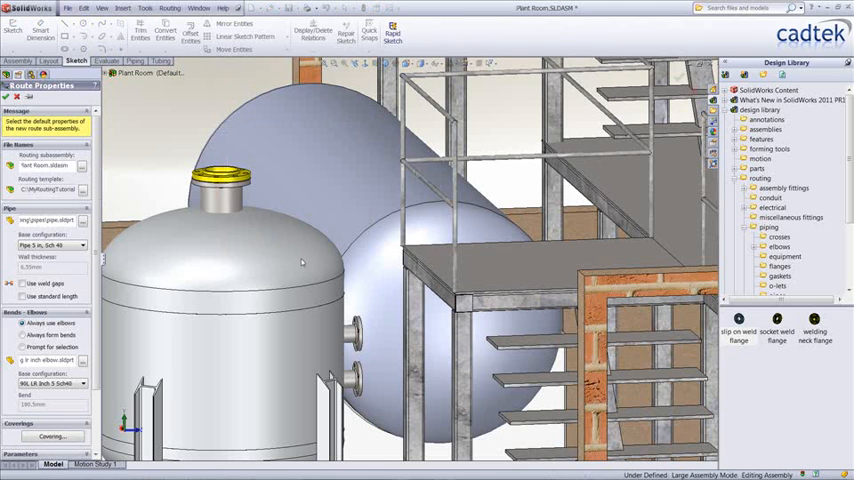
pyautogui.click(22, 284)
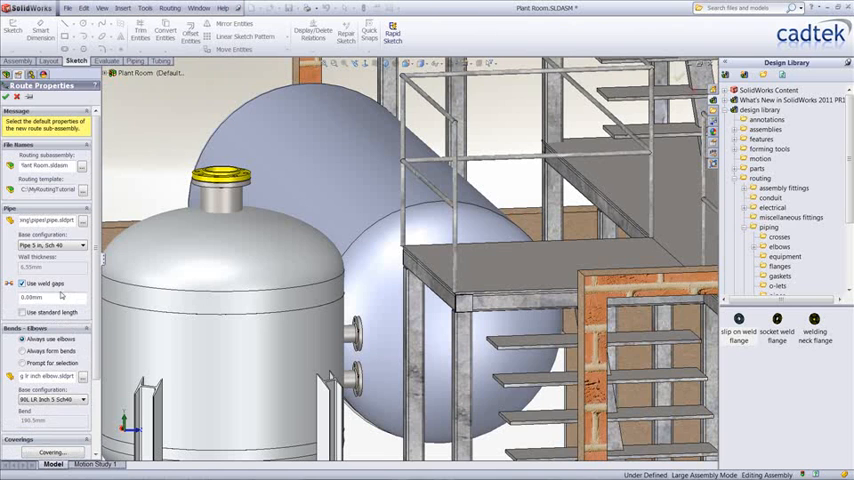
pyautogui.click(22, 284)
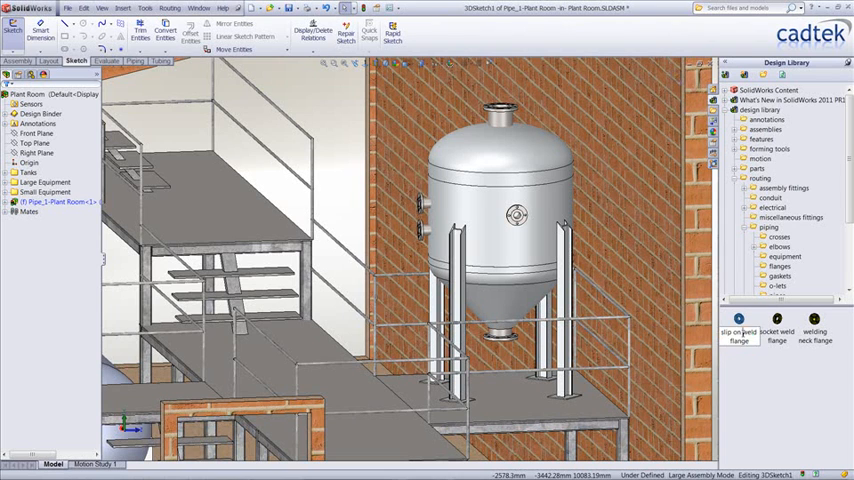
# Place a flange on the second vessel and Auto Route a pipe between the flanges with elbows at the bends
pyautogui.click(738, 336)
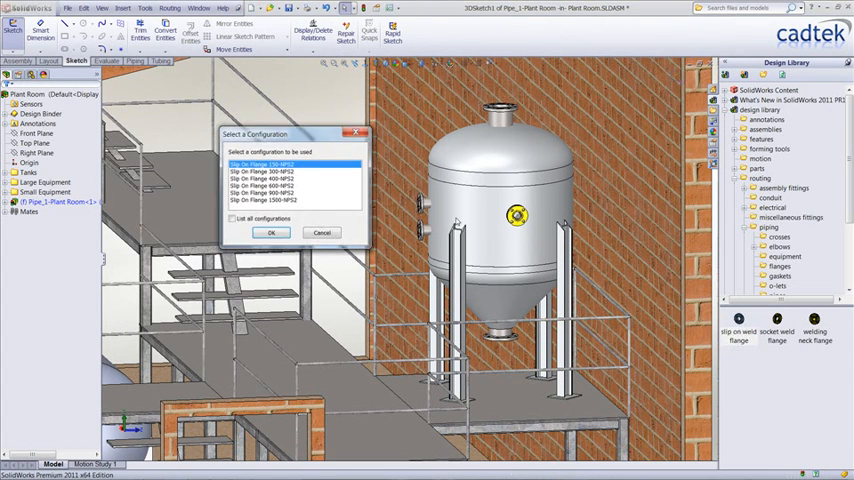
pyautogui.click(272, 232)
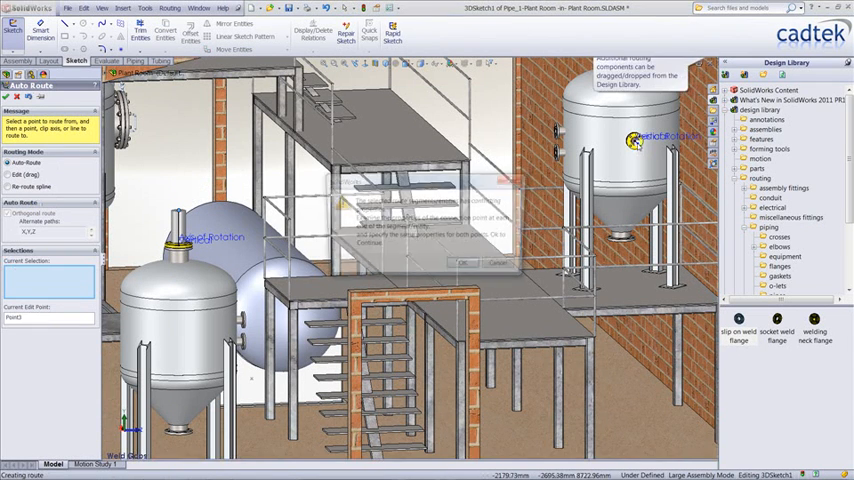
pyautogui.click(456, 260)
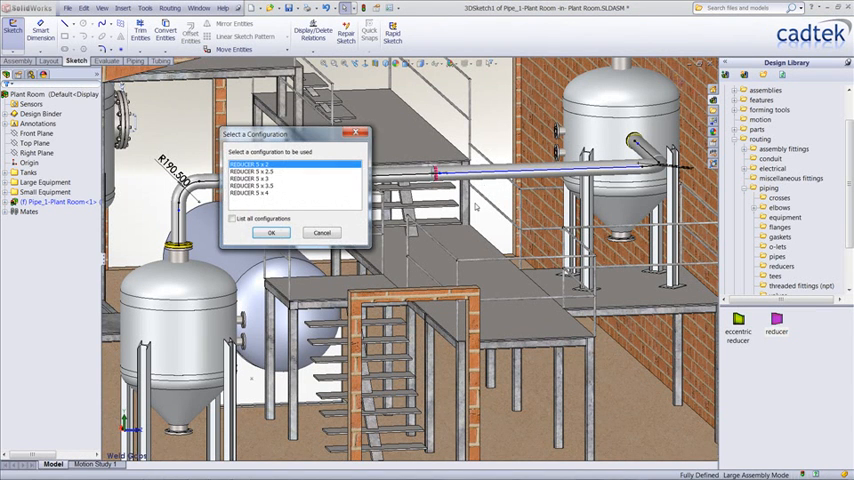
pyautogui.click(268, 232)
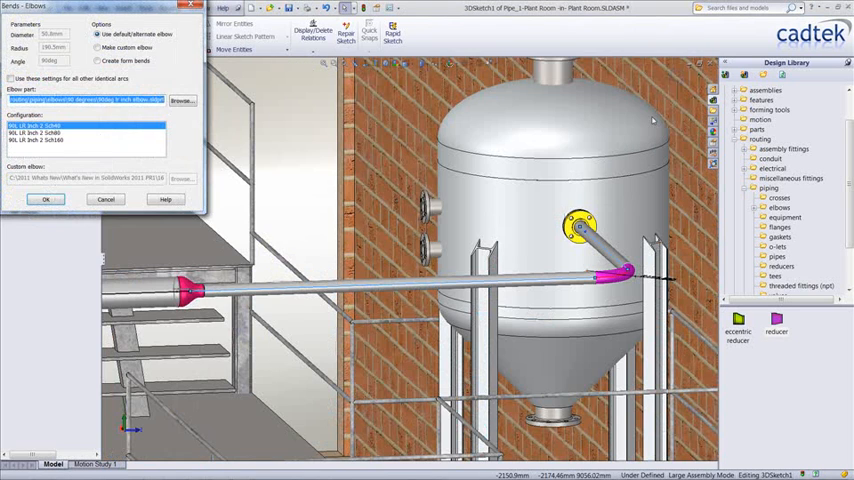
pyautogui.click(44, 200)
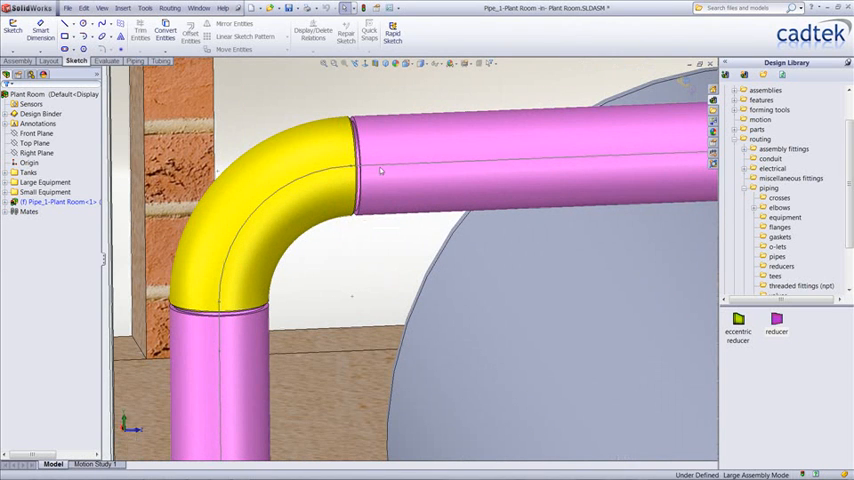
# Switch to the Piping route tools near the route's elbow
pyautogui.click(136, 64)
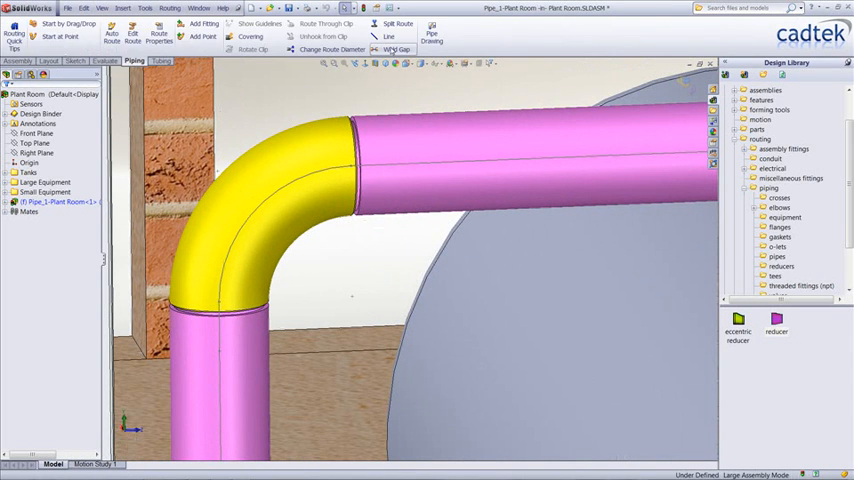
pyautogui.click(406, 48)
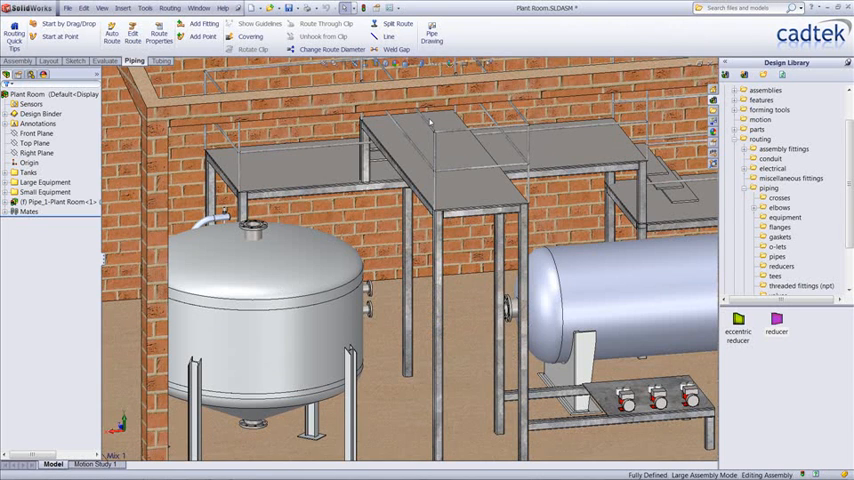
pyautogui.moveTo(734, 240)
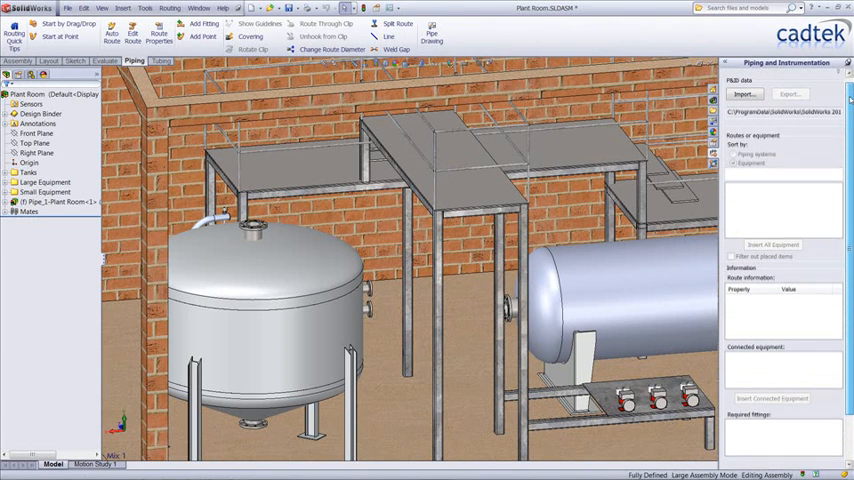
# Import the P&ID file and inspect its lines listed by piping system
pyautogui.click(740, 96)
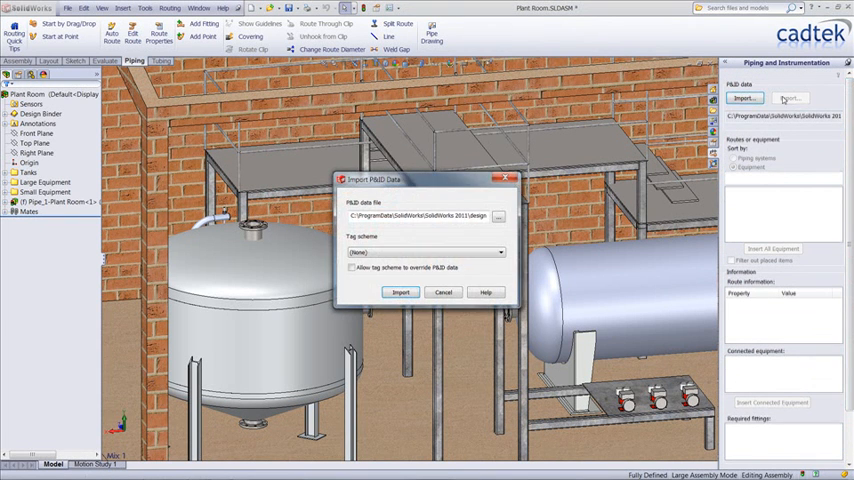
pyautogui.click(400, 292)
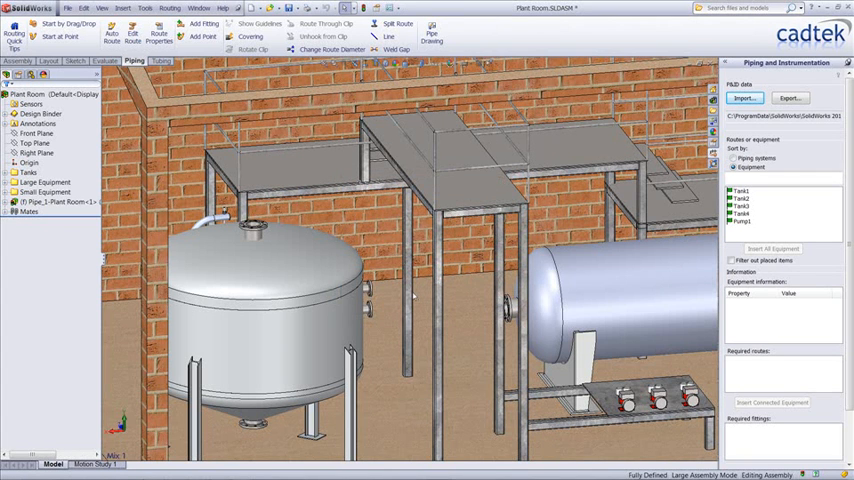
pyautogui.click(736, 164)
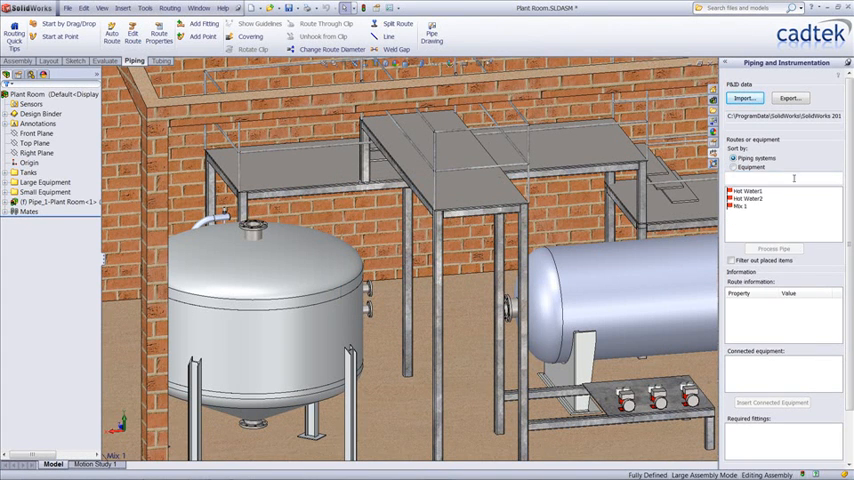
pyautogui.click(738, 214)
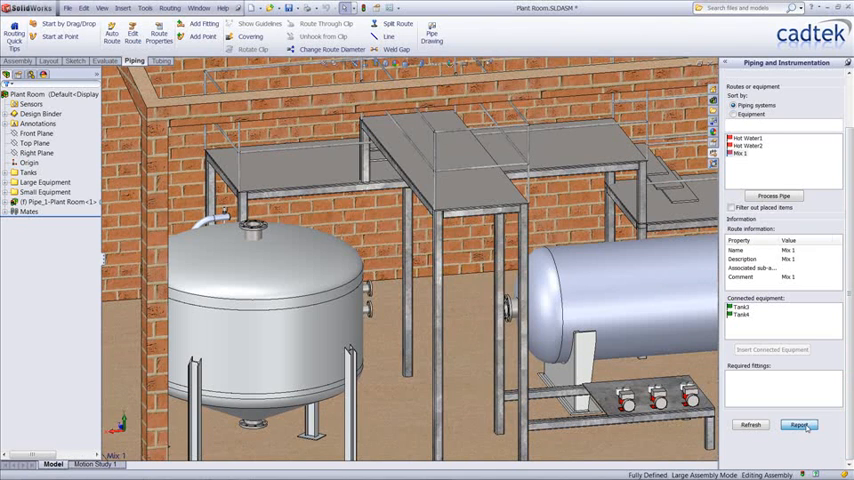
# Run the P&ID Validation Report and expand its line and equipment entries
pyautogui.click(800, 424)
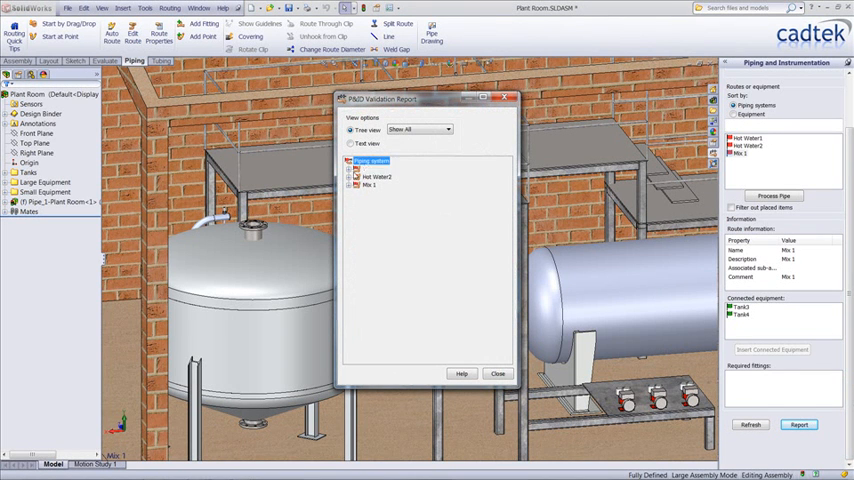
pyautogui.click(352, 168)
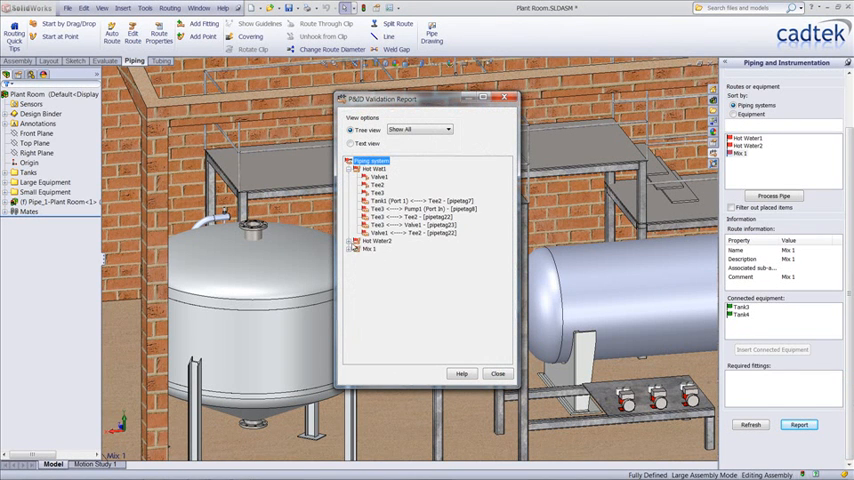
pyautogui.click(352, 240)
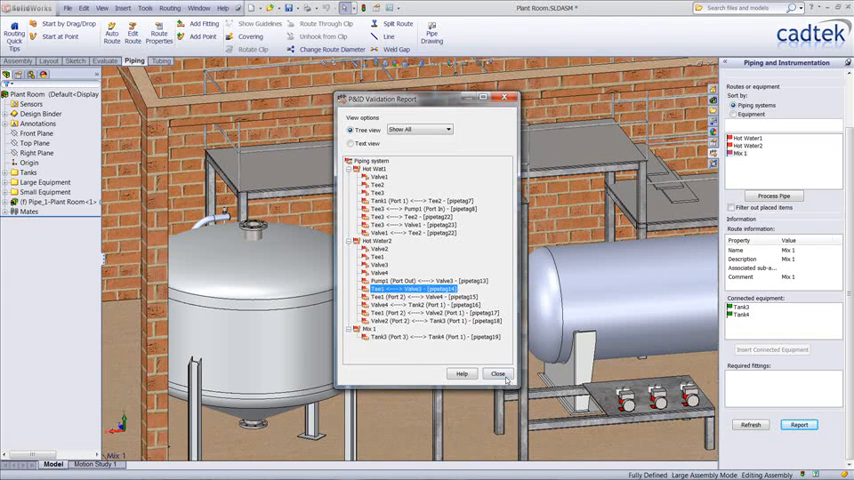
pyautogui.click(502, 376)
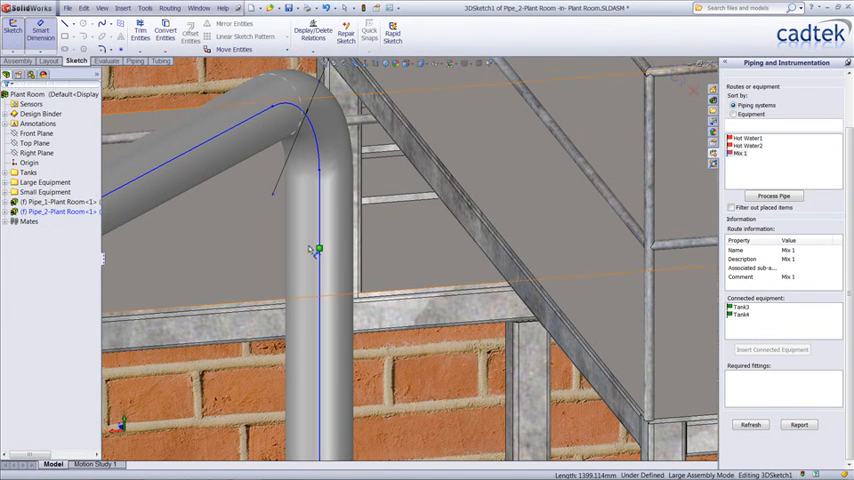
# Apply a Smart Dimension of 200 to the pipe sketch segment near the overhead bend
pyautogui.click(312, 248)
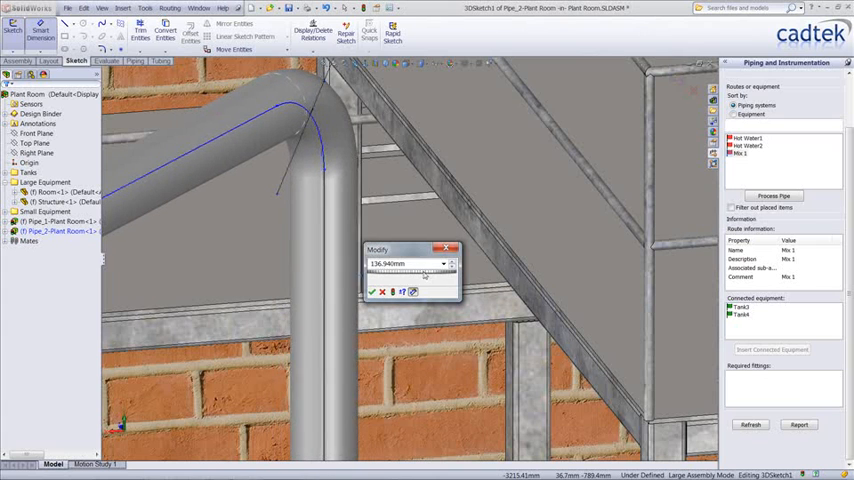
pyautogui.write('200')
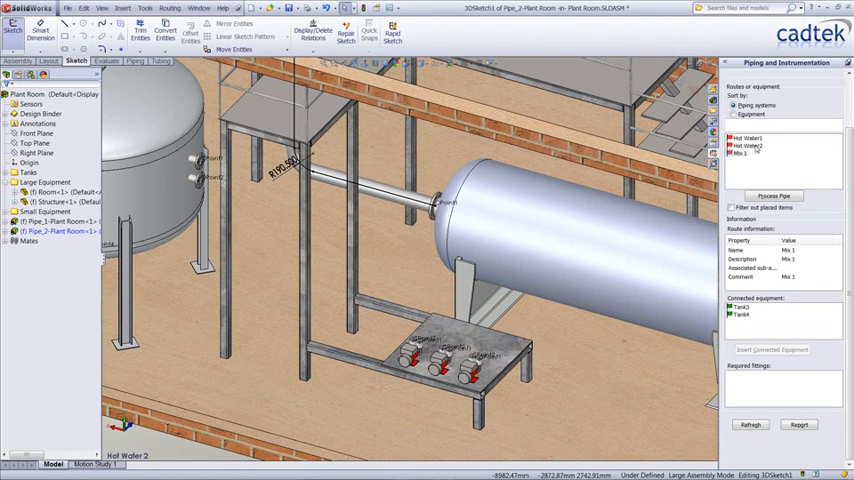
# Insert fittings for the next P&ID line, show a connection's guideline and convert it to a pipe route
pyautogui.click(744, 144)
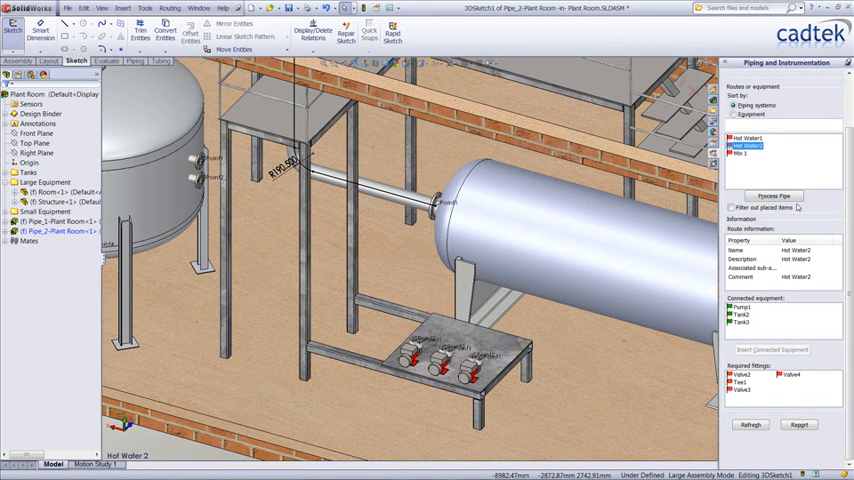
pyautogui.click(772, 196)
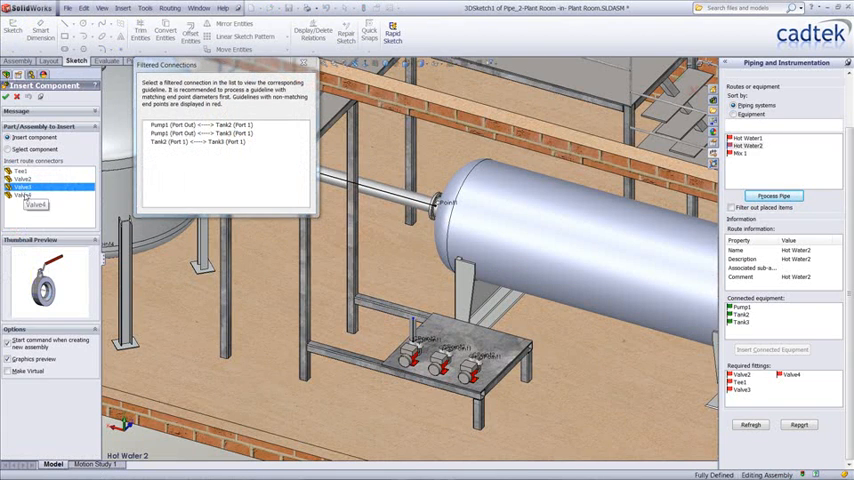
pyautogui.click(210, 130)
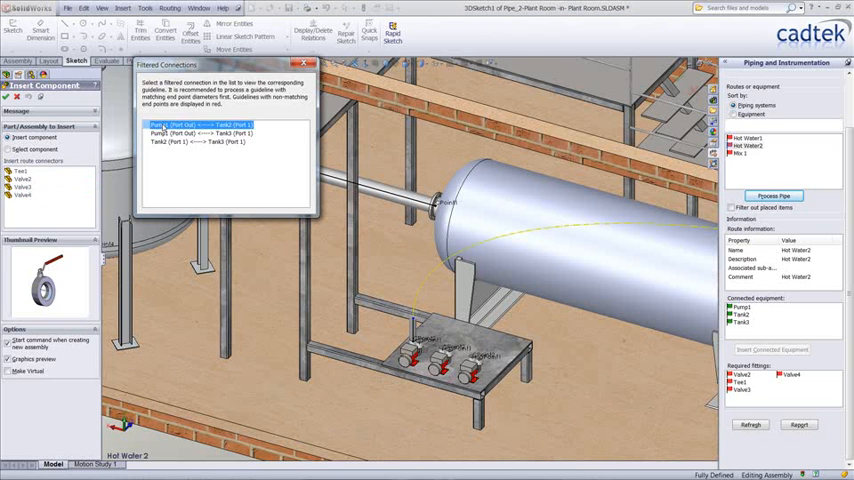
pyautogui.click(204, 144)
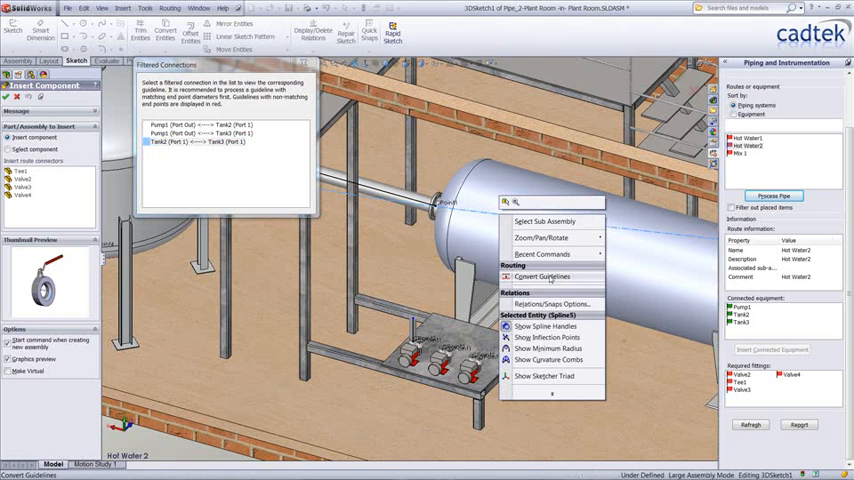
pyautogui.click(544, 276)
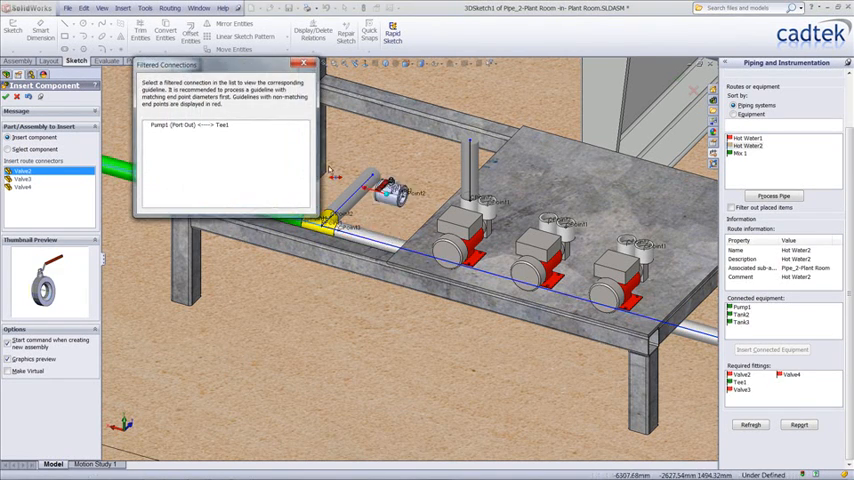
# Place the tee and elbow fittings on the route rising from the platform valves to the overhead pipe
pyautogui.click(190, 136)
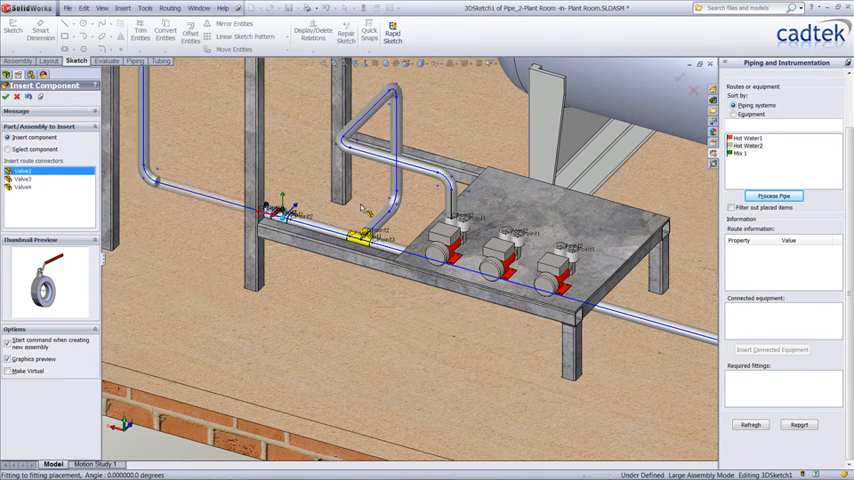
pyautogui.click(752, 144)
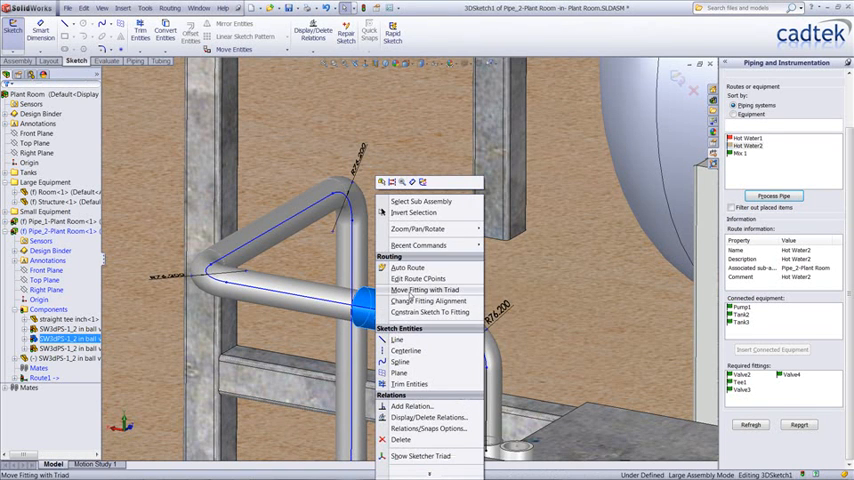
# Rotate the tee below the platform with the triad so its branch points up at the vertical pipe
pyautogui.click(412, 288)
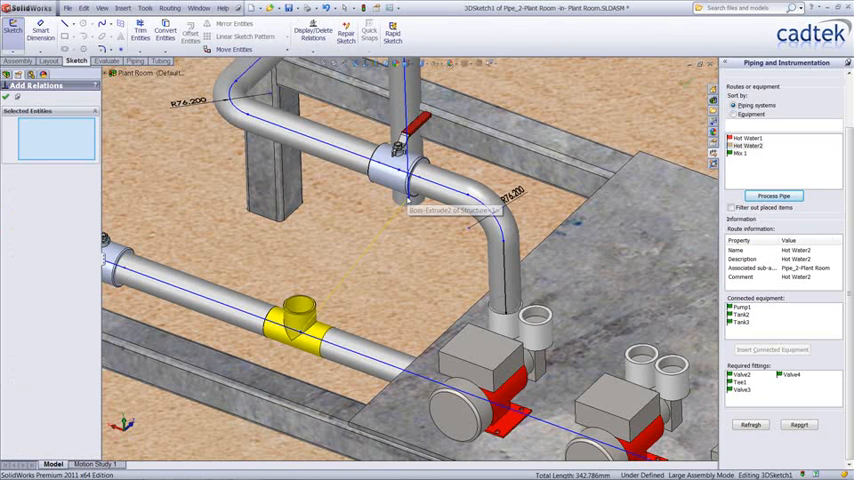
# Slide the tee along its run with the triad until it sits directly under the vertical downpipe
pyautogui.click(298, 344)
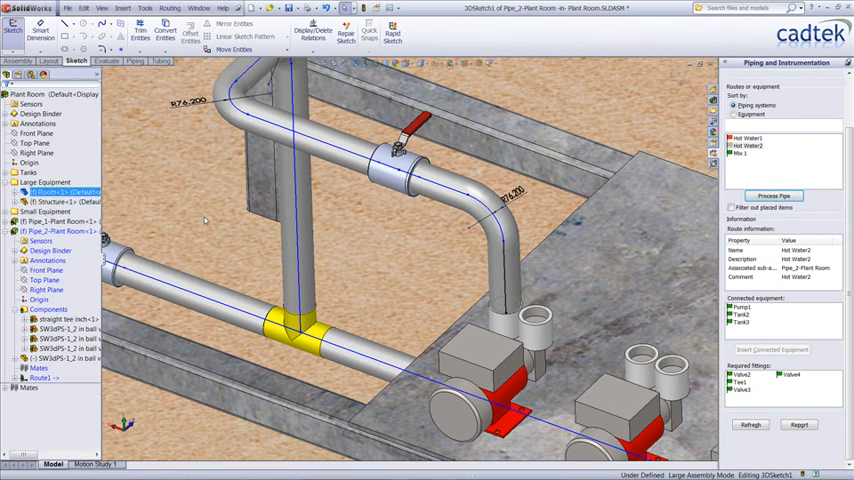
pyautogui.moveTo(308, 228)
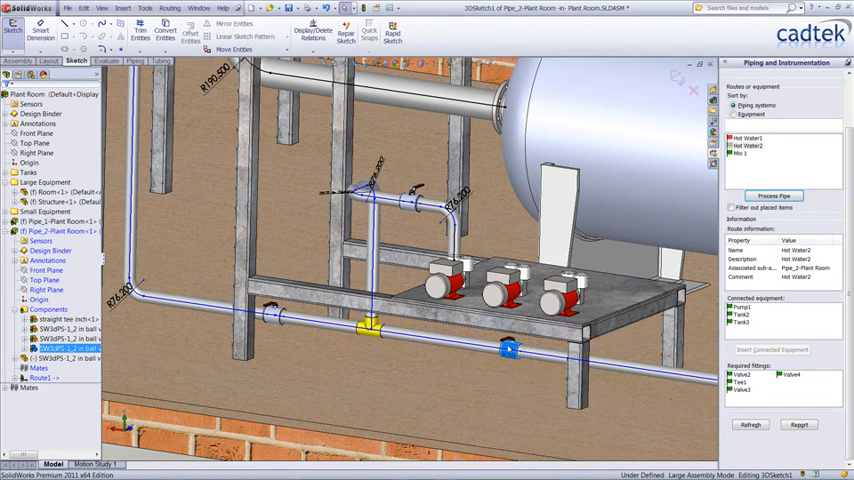
pyautogui.rightClick(508, 350)
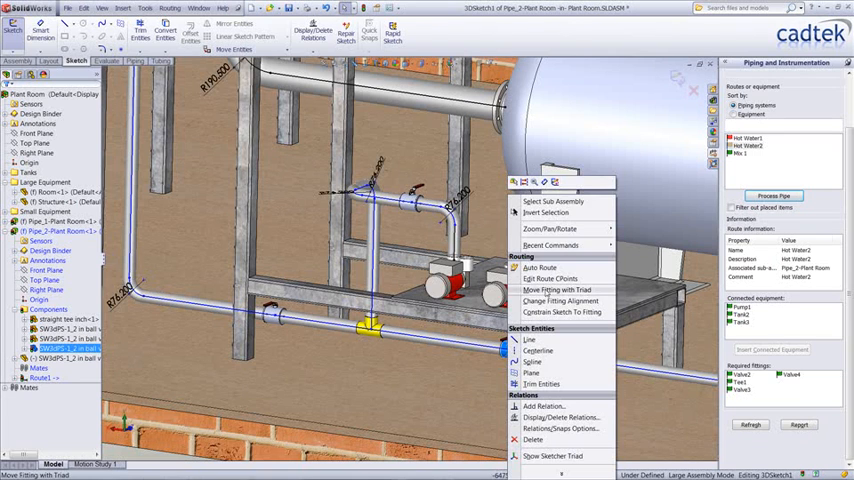